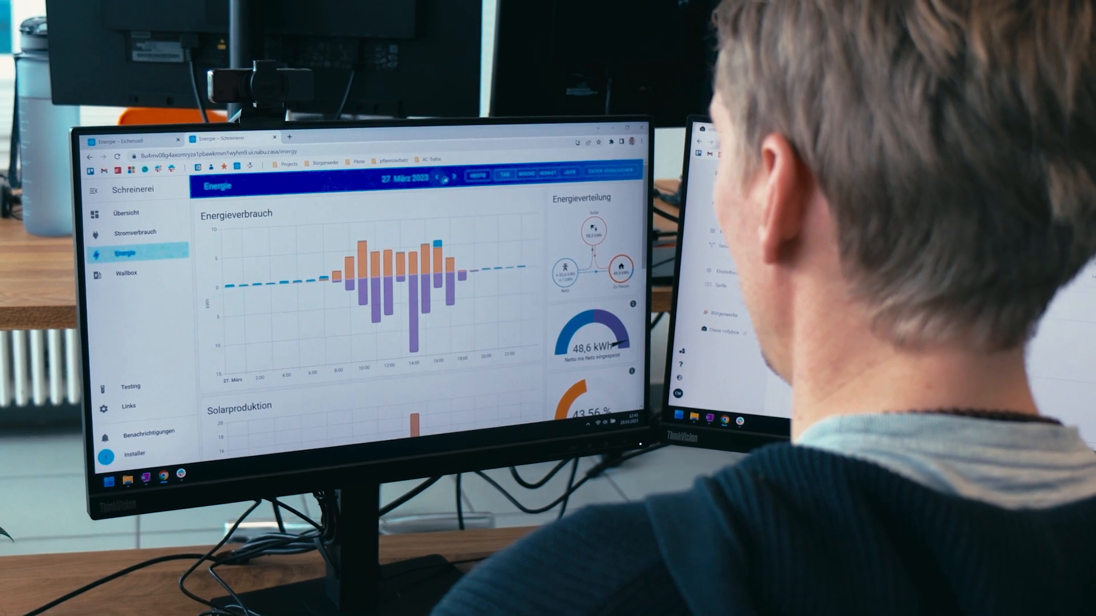
Step: Show 26 March energy usage, then open the Schreinerei Übersicht with gate and thermostat
left_click(439, 181)
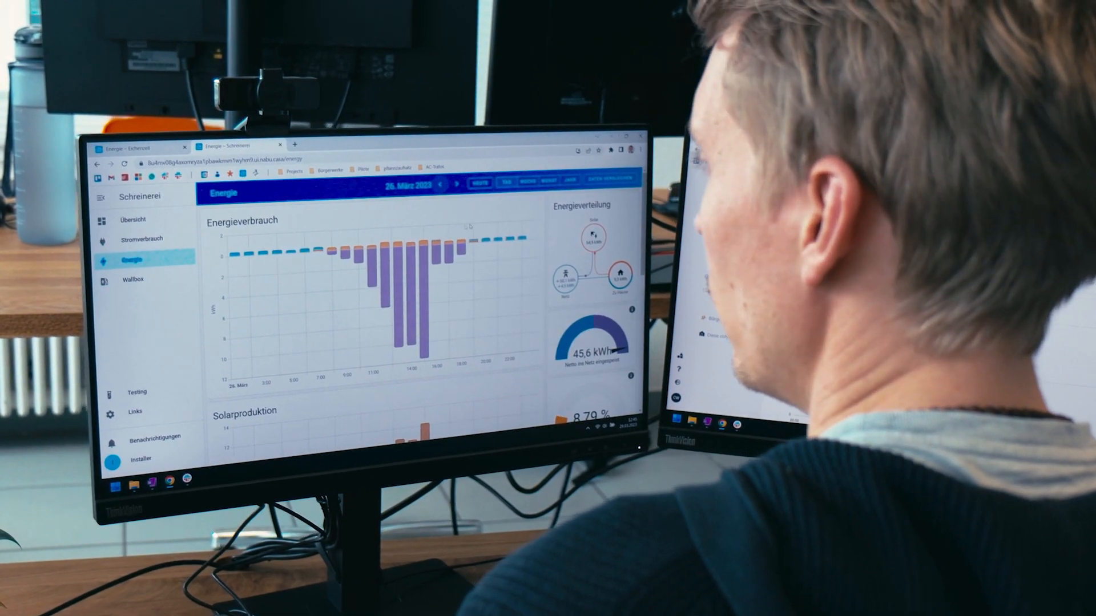
left_click(133, 219)
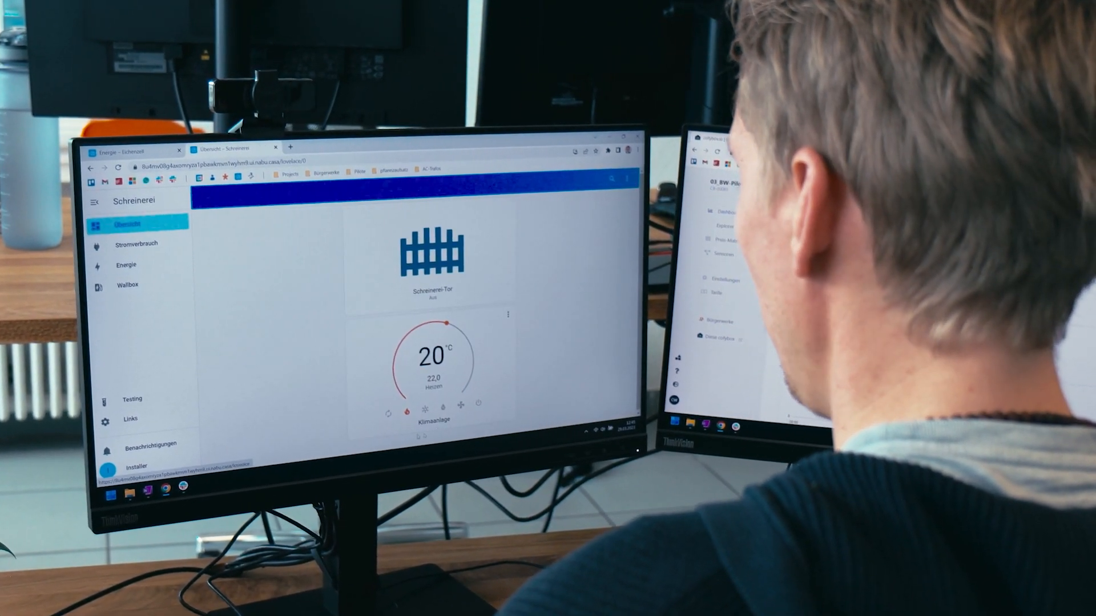